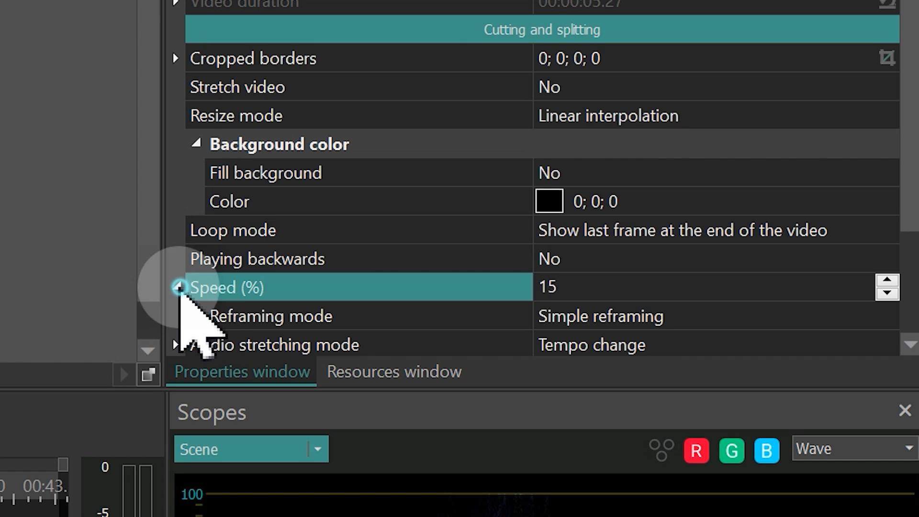
Step: Choose a smoother Reframing mode for the buggy clip slowed to 15% speed
{"action": "scroll", "scroll_direction": "down", "scroll_amount": 3}
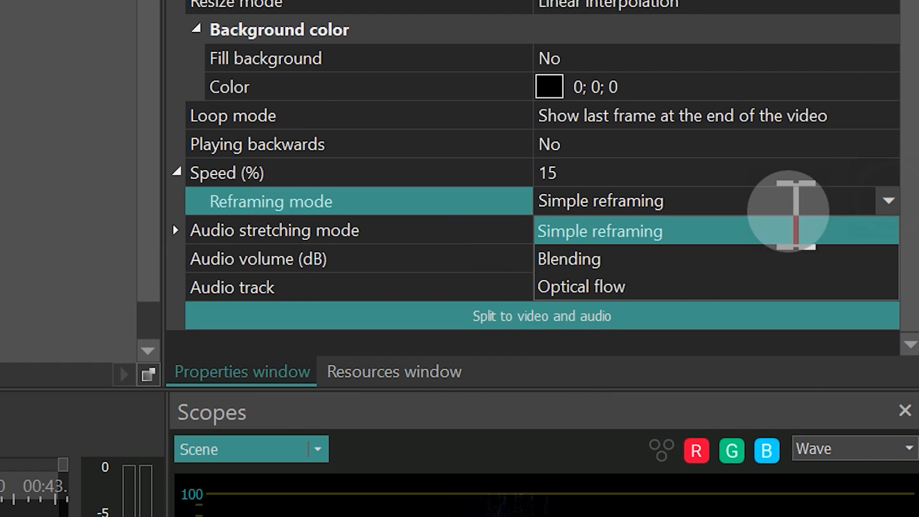
{"action": "left_click", "coordinate": [568, 259]}
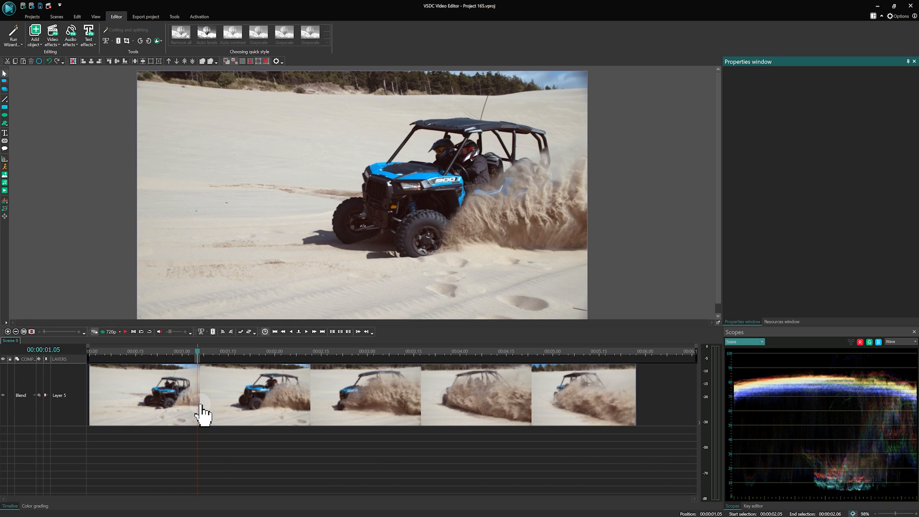
Step: Select the buggy clip and place the playhead at the next cut point for splitting
{"action": "left_click", "coordinate": [199, 394]}
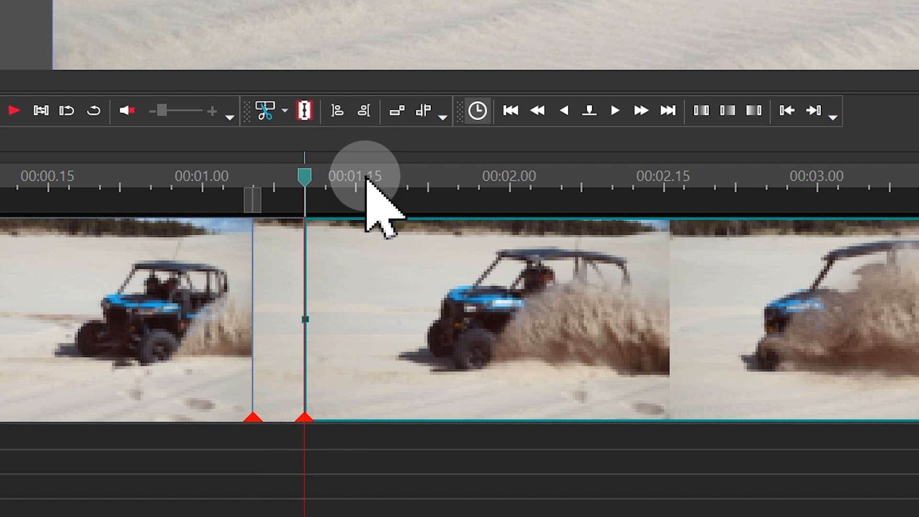
{"action": "left_click", "coordinate": [302, 111]}
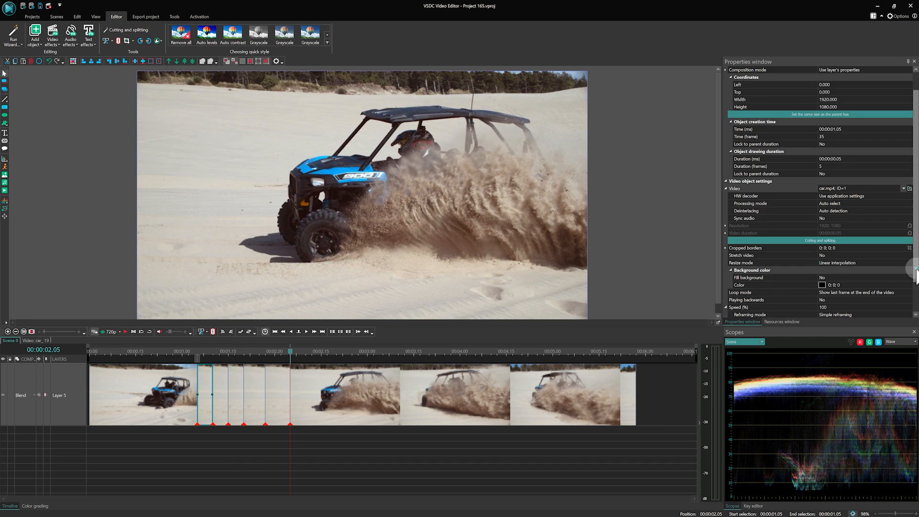
Step: Replay the graded slow-motion section to check the buggy decelerates smoothly
{"action": "scroll", "scroll_direction": "down", "scroll_amount": 3}
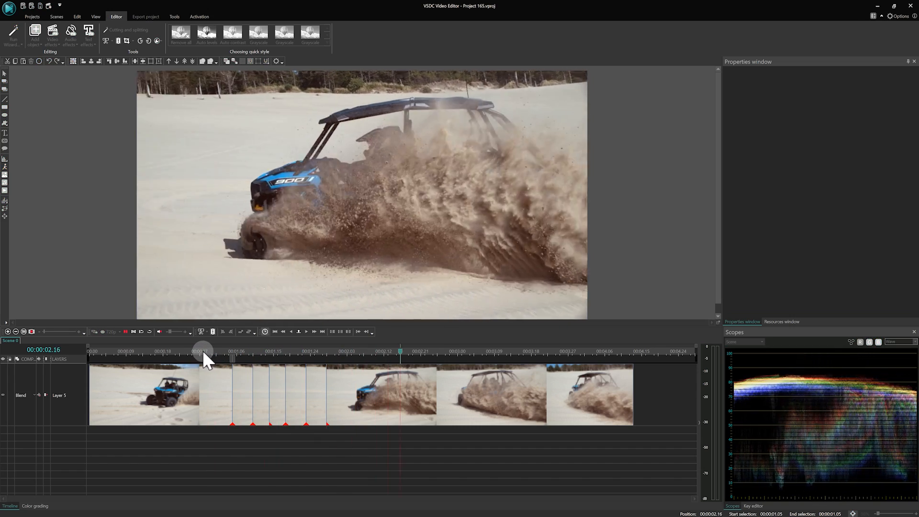
{"action": "left_click", "coordinate": [588, 352]}
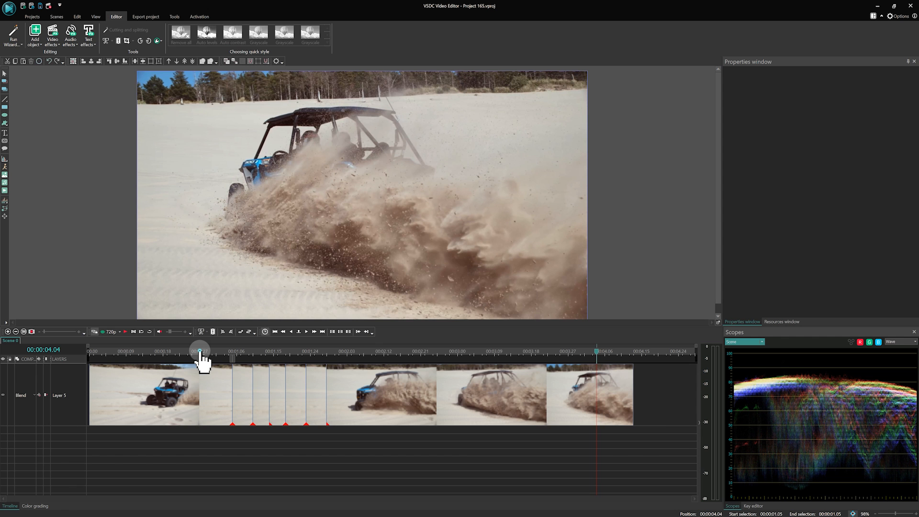
{"action": "left_click", "coordinate": [198, 351]}
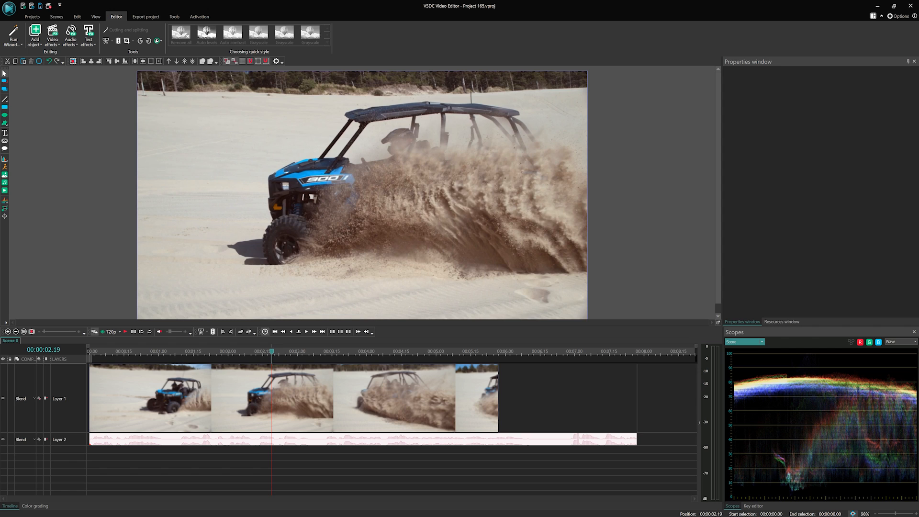
{"action": "mouse_move", "coordinate": [199, 288]}
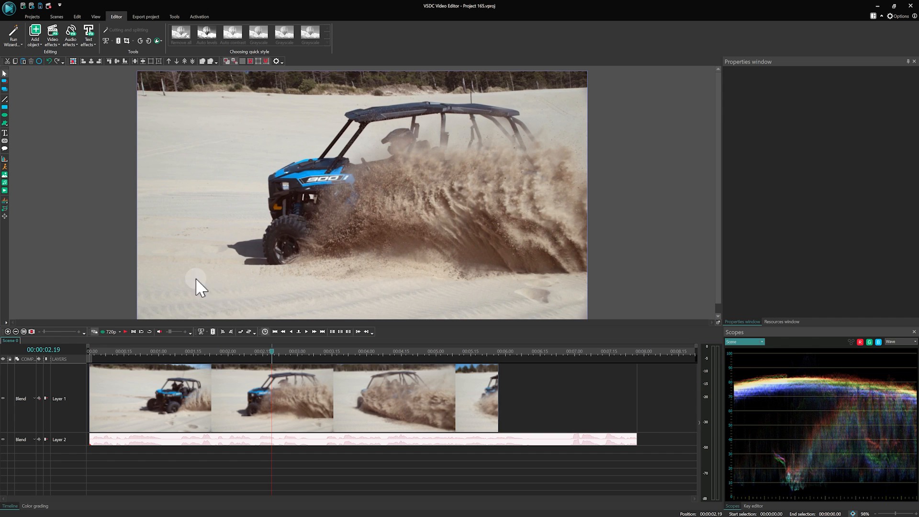
{"action": "mouse_move", "coordinate": [235, 308]}
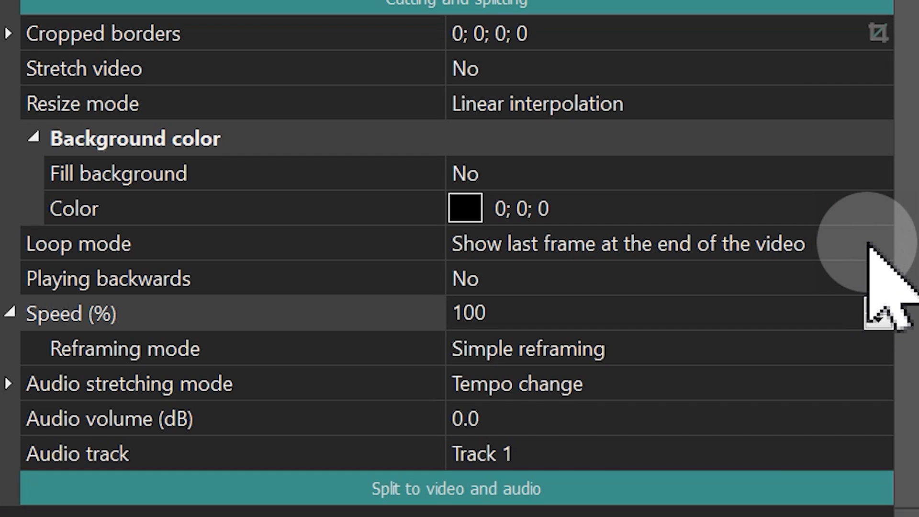
Step: Set the buggy clip's Loop mode to Play entire video
{"action": "left_click", "coordinate": [628, 243]}
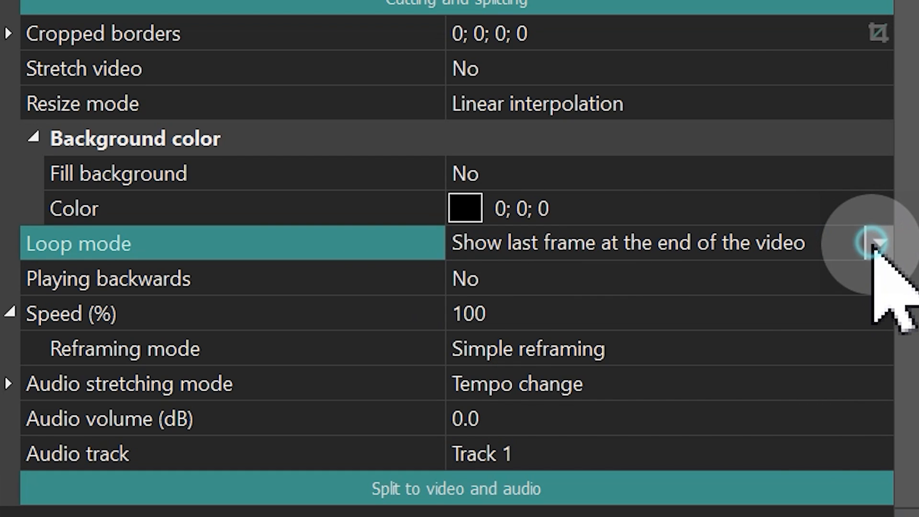
{"action": "left_click", "coordinate": [876, 242]}
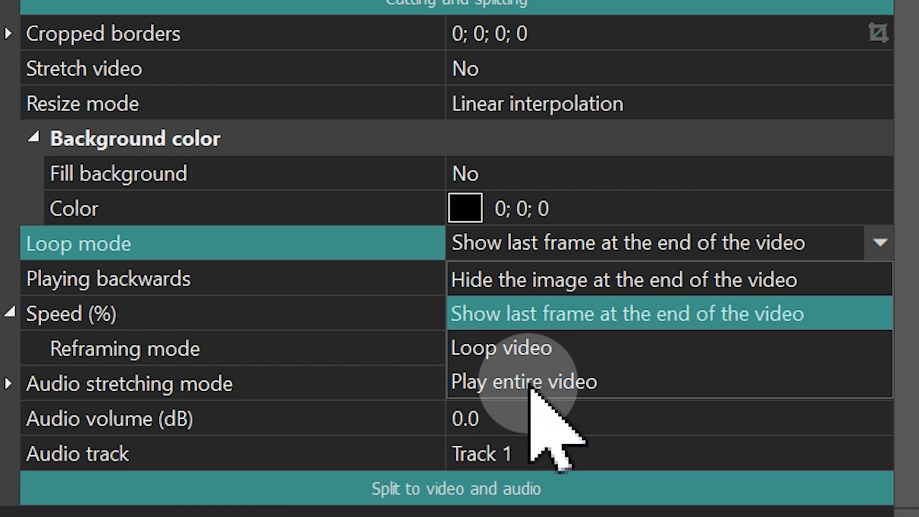
{"action": "left_click", "coordinate": [522, 381]}
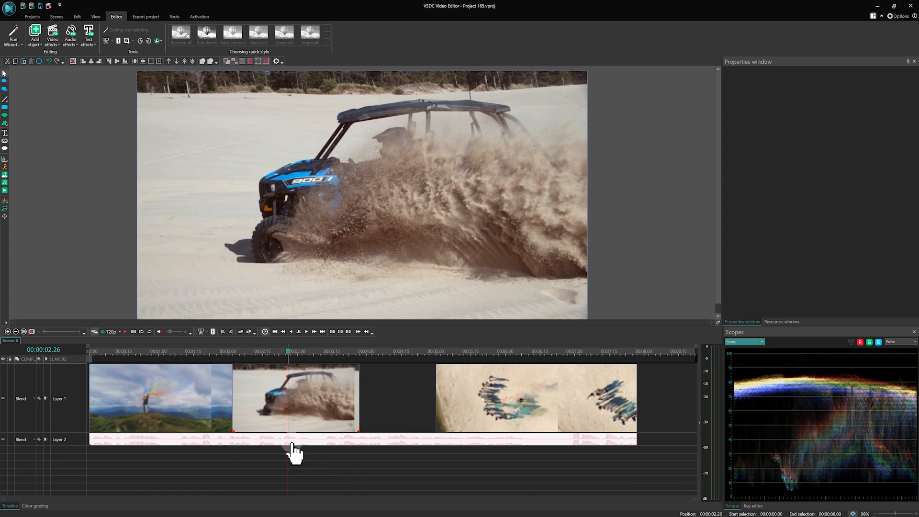
Step: Set the Layer 1 buggy piece's Loop mode to Play entire video, lengthening it
{"action": "left_click", "coordinate": [295, 398]}
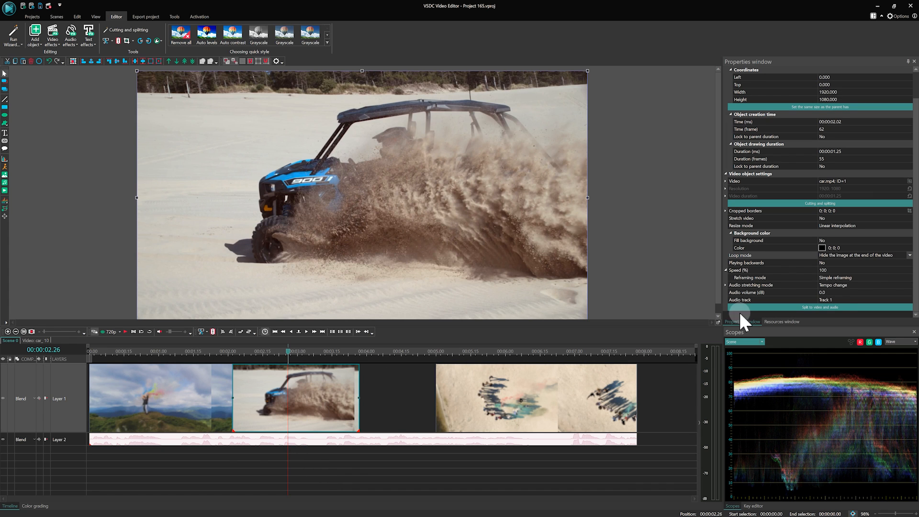
{"action": "mouse_move", "coordinate": [882, 273]}
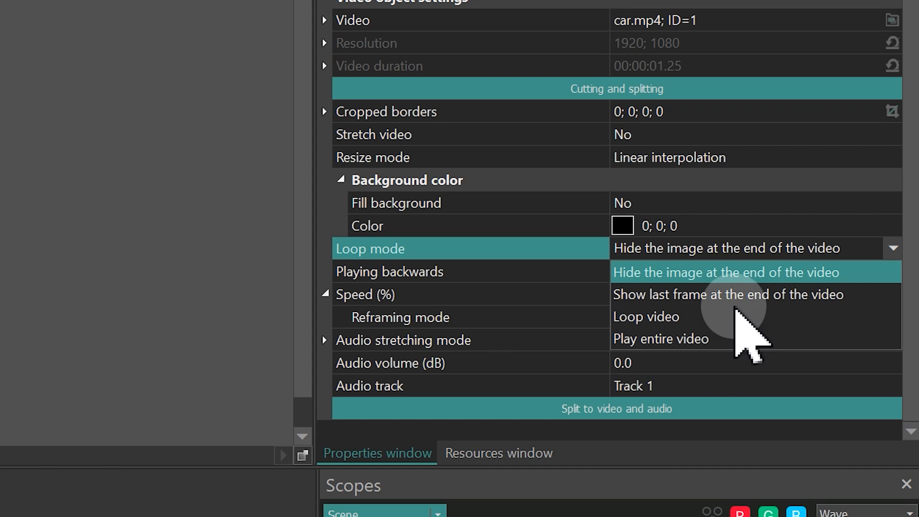
{"action": "left_click", "coordinate": [661, 338]}
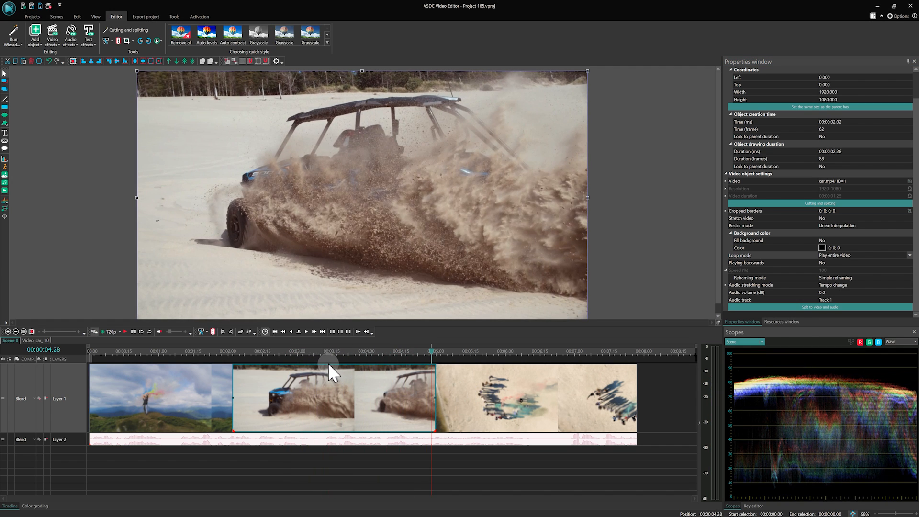
{"action": "mouse_move", "coordinate": [436, 381]}
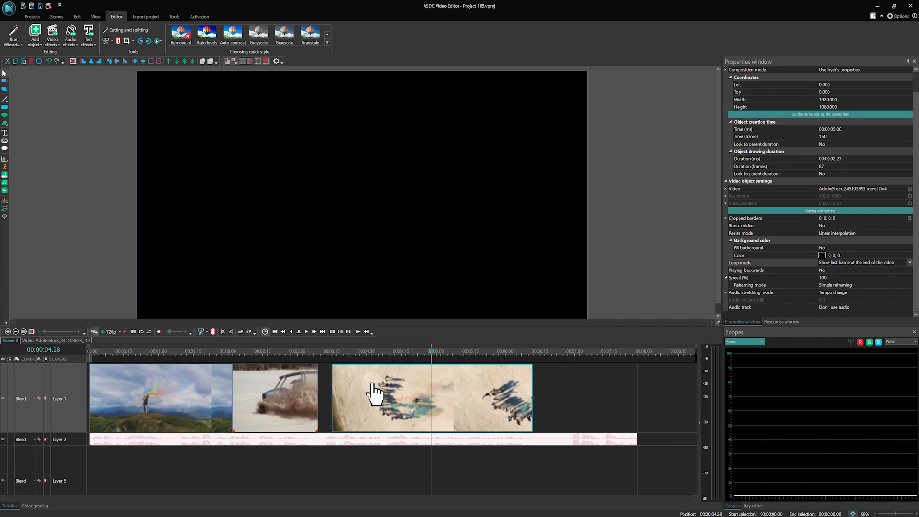
Step: Reselect the reshortened buggy piece and set it to Play entire video again
{"action": "left_click", "coordinate": [242, 351]}
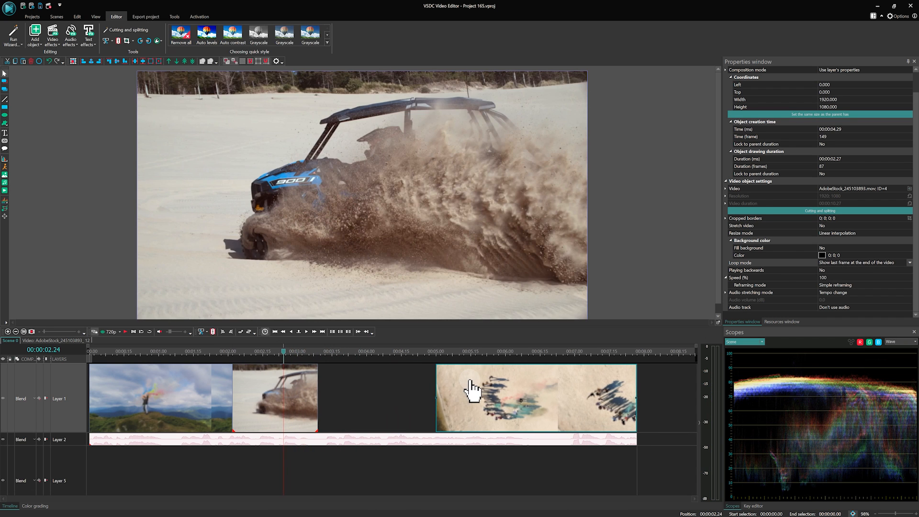
{"action": "left_click", "coordinate": [275, 398]}
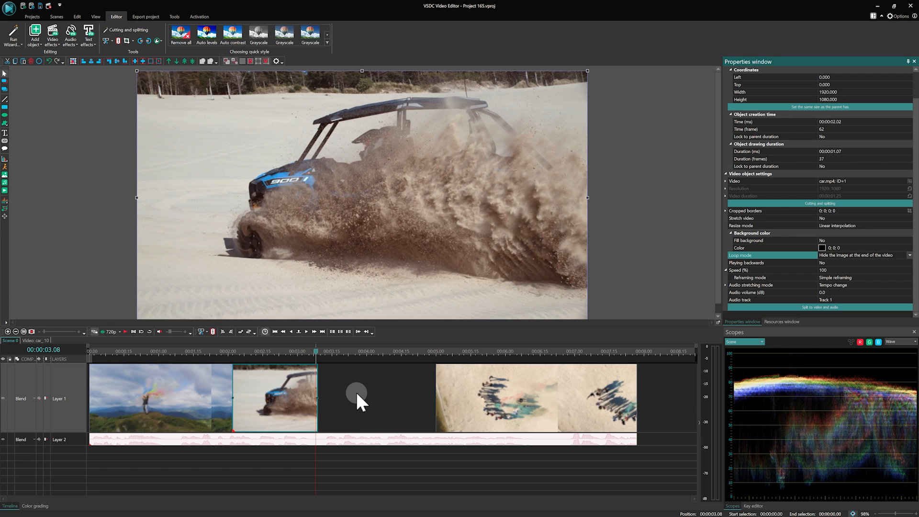
{"action": "mouse_move", "coordinate": [317, 383]}
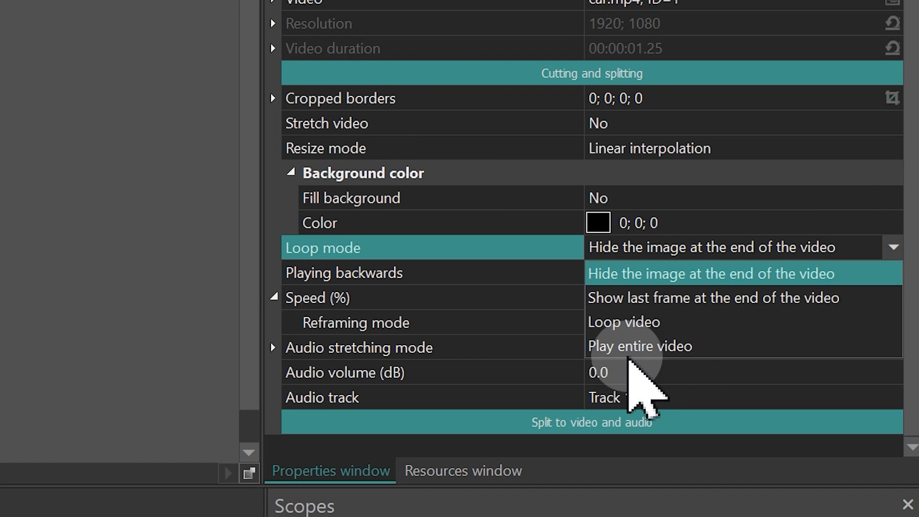
{"action": "left_click", "coordinate": [640, 346]}
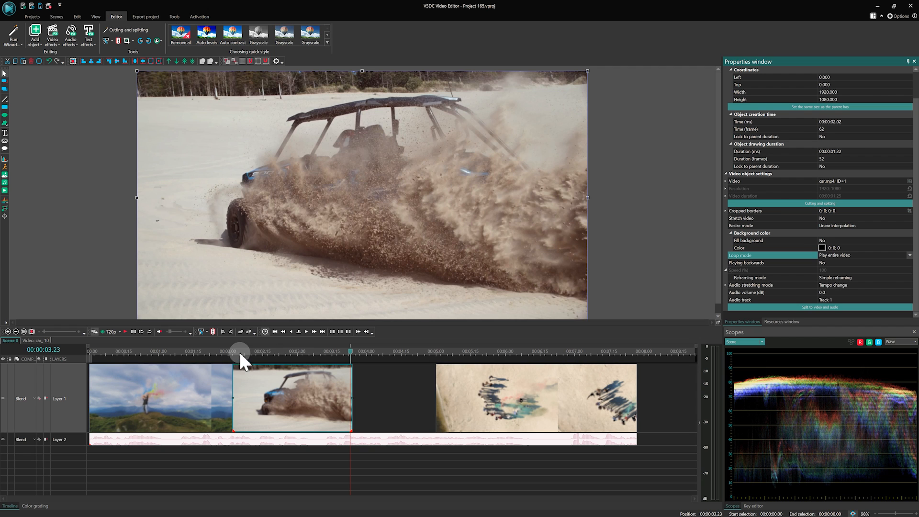